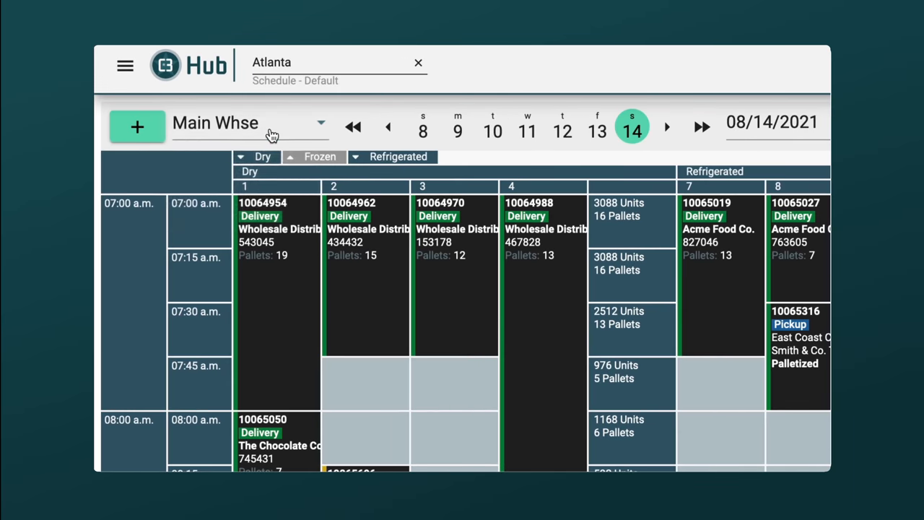
Show the month calendar beside the 08/14/2021 date field on the Main Whse schedule grid
{"action": "left_click", "coordinate": [657, 122]}
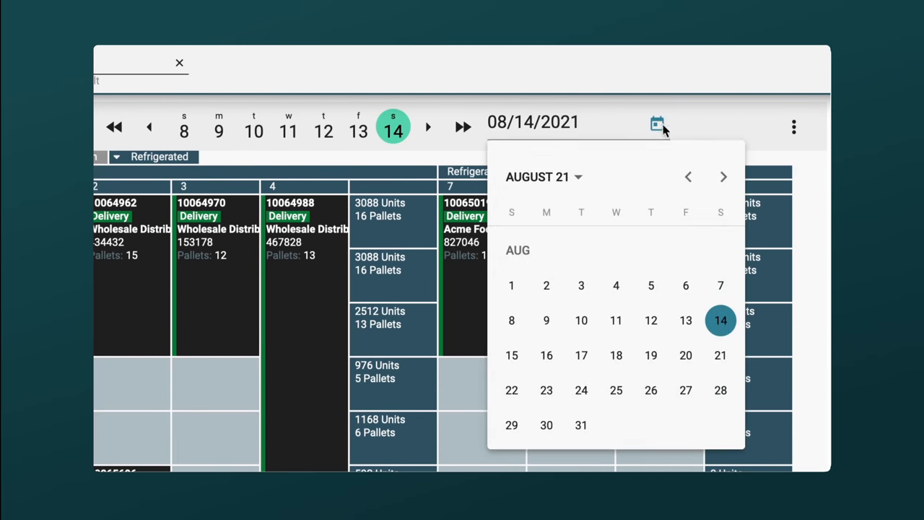
{"action": "left_click", "coordinate": [657, 124]}
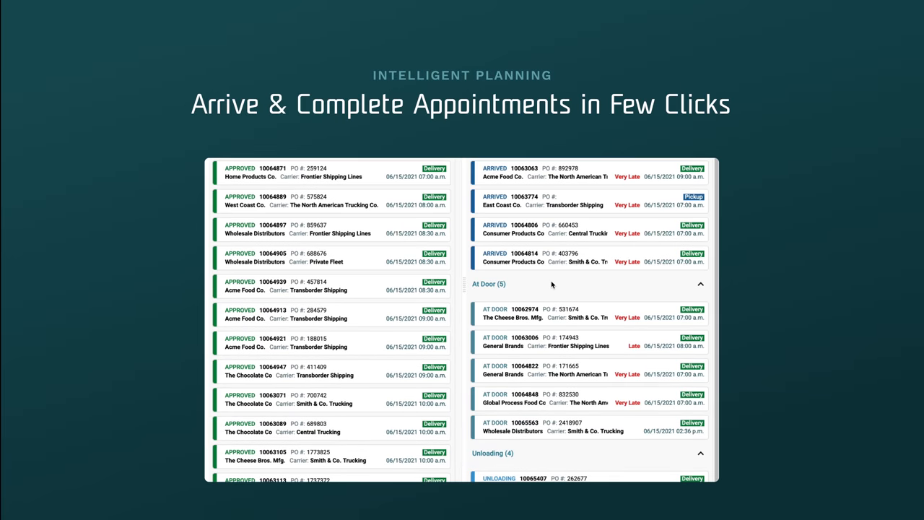
Record arrival of West Coast Co. appointment 10064889 from the Approved list via the arrival popup
{"action": "left_click", "coordinate": [332, 200]}
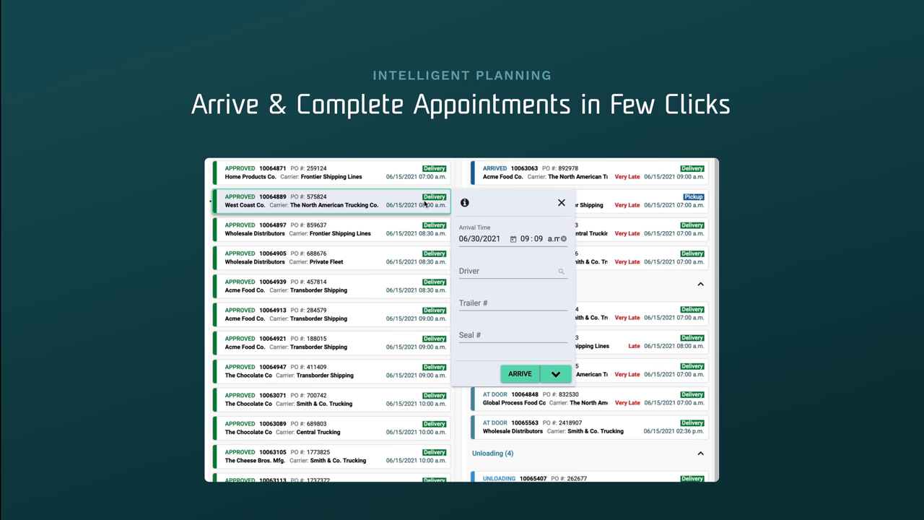
{"action": "left_click", "coordinate": [520, 373]}
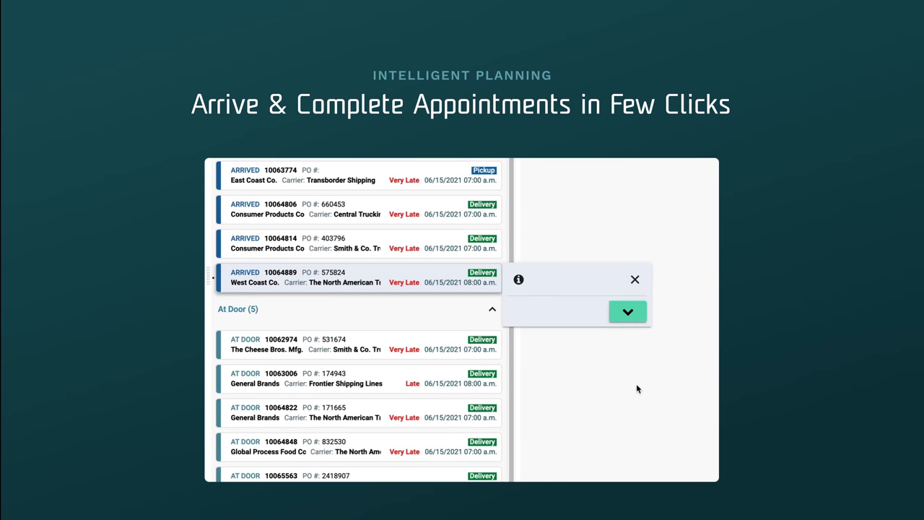
{"action": "left_click", "coordinate": [627, 312]}
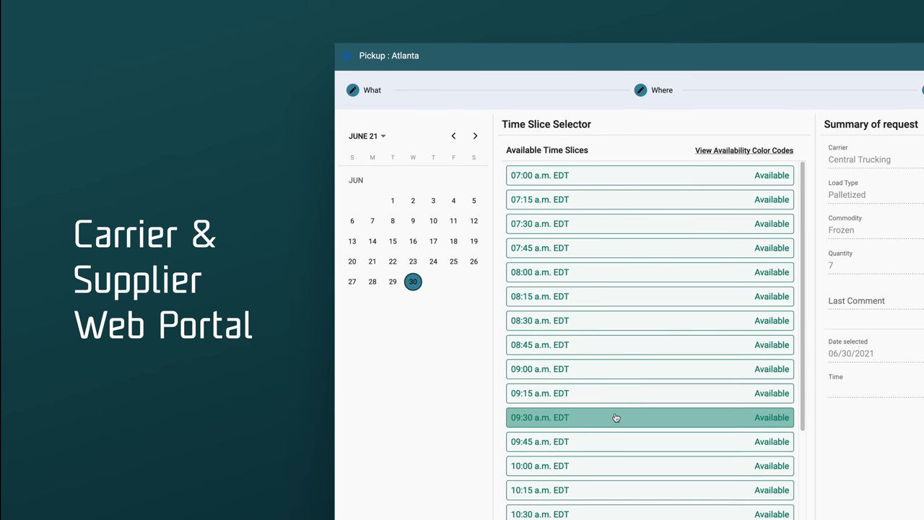
Select the 09:30 a.m. EDT time slice for the 06/30/2021 Atlanta pickup request
{"action": "left_click", "coordinate": [616, 417]}
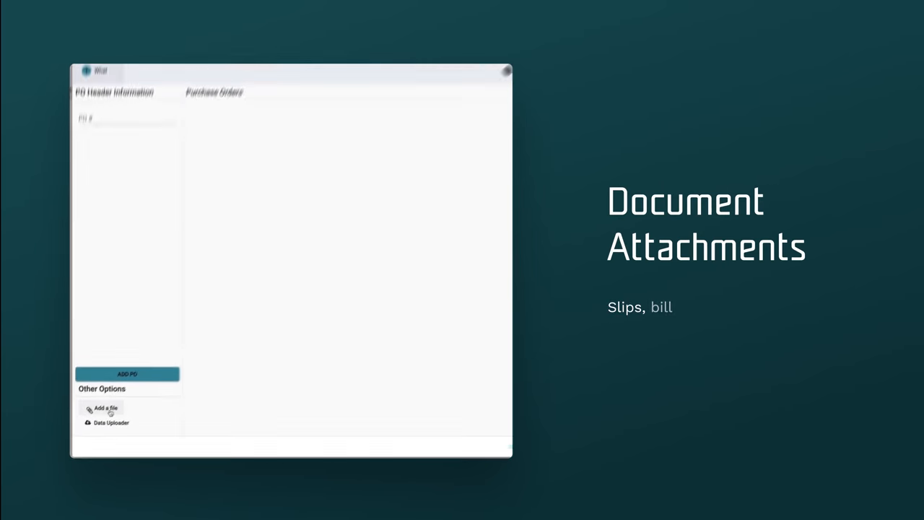
Add a file attachment to the purchase order under Other Options
{"action": "left_click", "coordinate": [101, 408]}
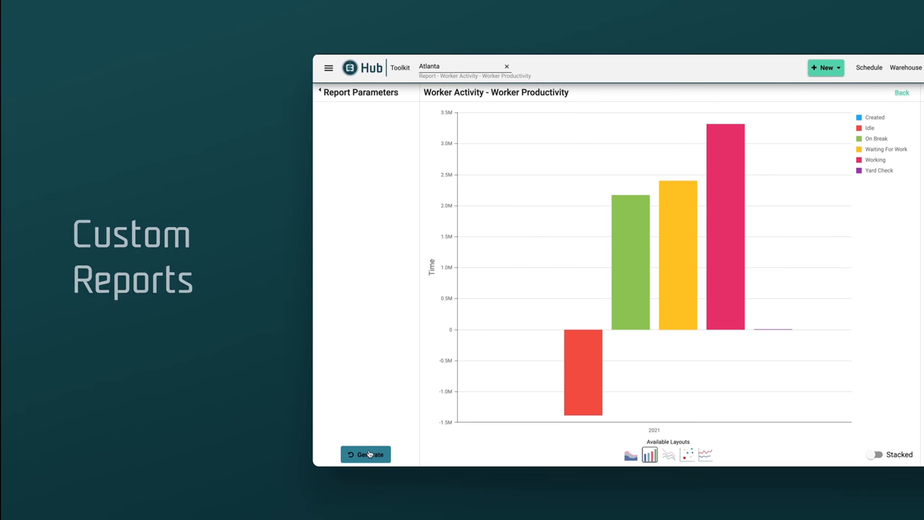
Generate the Reservations Outbound - Outbound General List report with Site set to Atlanta
{"action": "left_click", "coordinate": [366, 454]}
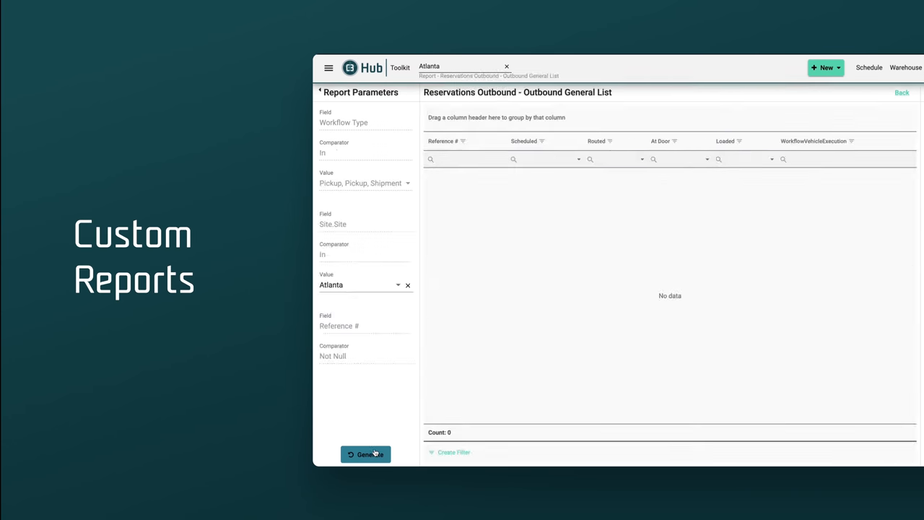
{"action": "left_click", "coordinate": [366, 454]}
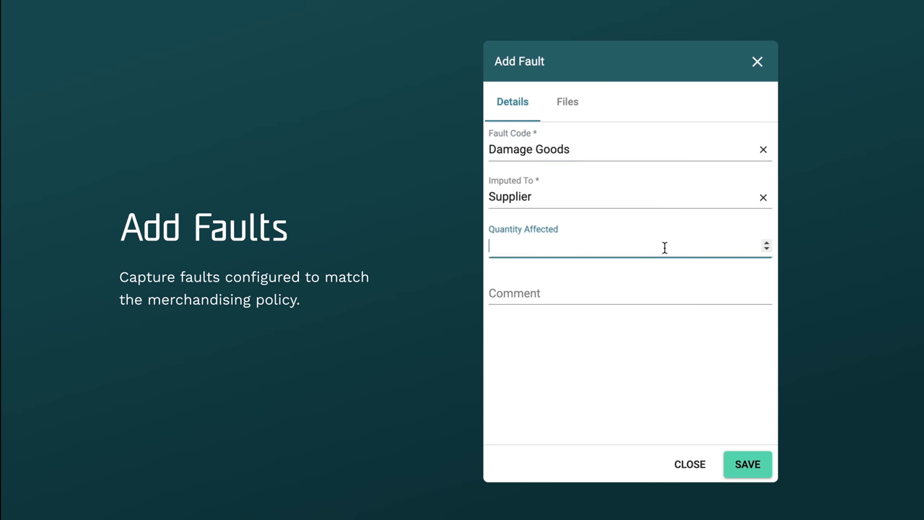
Enter the Quantity Affected for the Damage Goods fault imputed to Supplier
{"action": "left_click", "coordinate": [567, 101]}
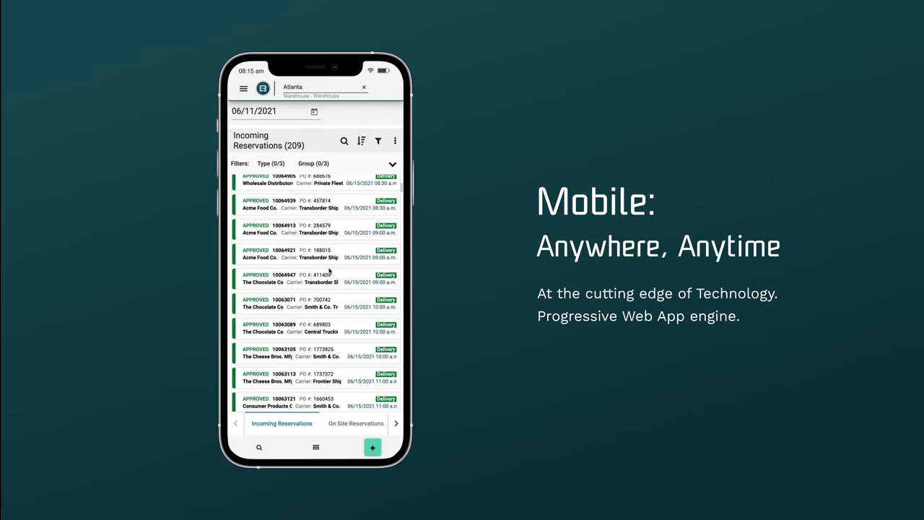
Show Atlanta's on-site reservations in the mobile app, then the Warehouse Doors board with dock statuses
{"action": "scroll", "scroll_direction": "down", "scroll_amount": 3}
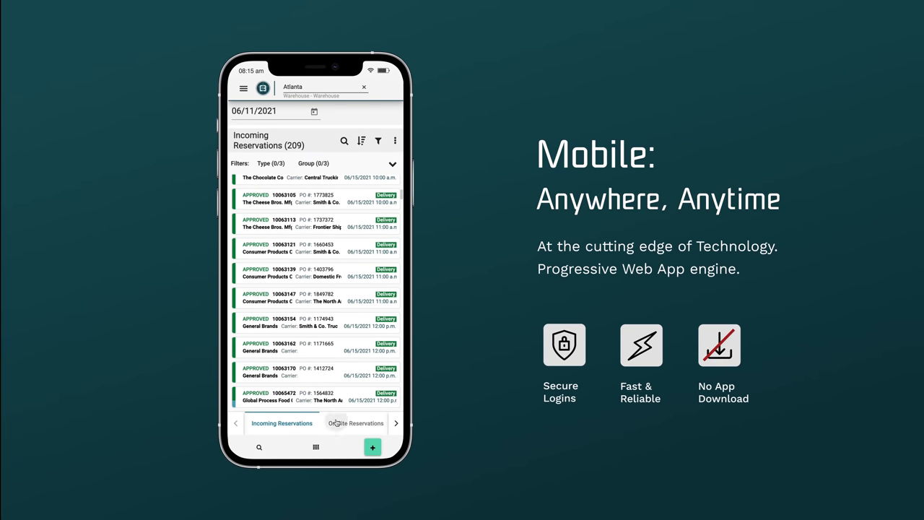
{"action": "left_click", "coordinate": [355, 422]}
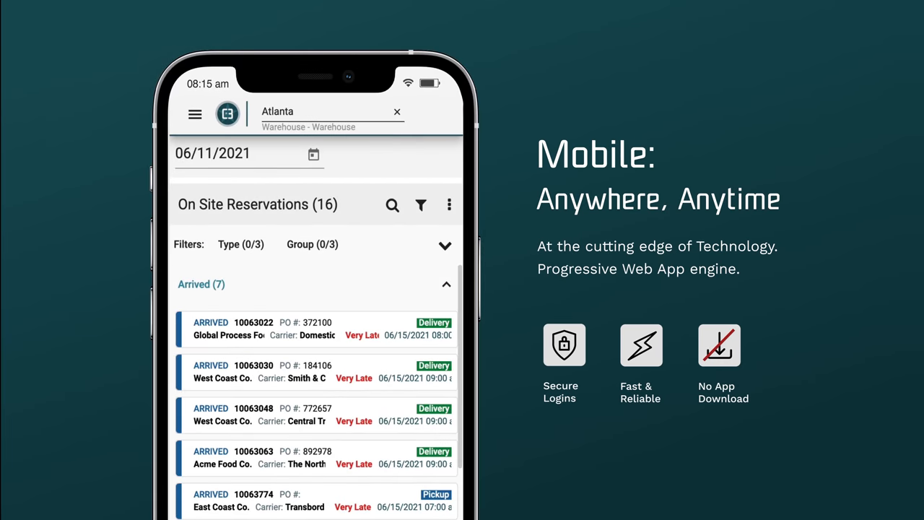
{"action": "left_click", "coordinate": [396, 401]}
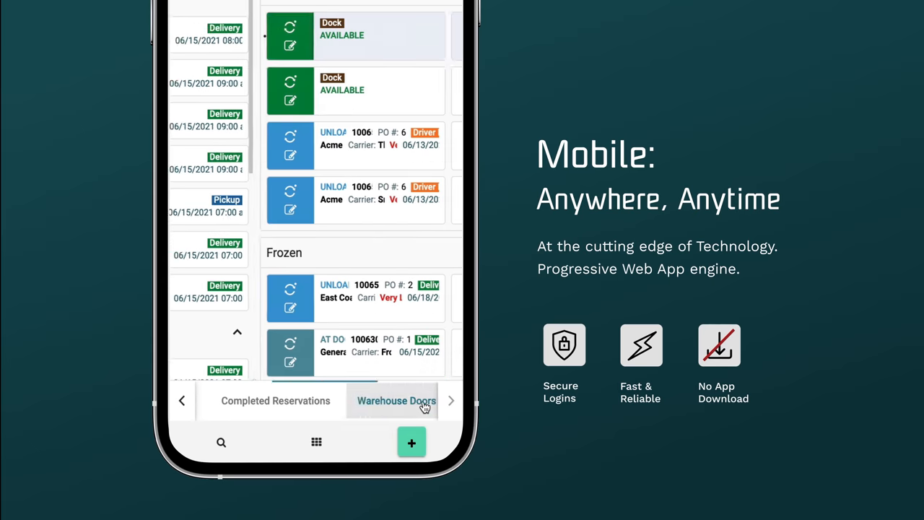